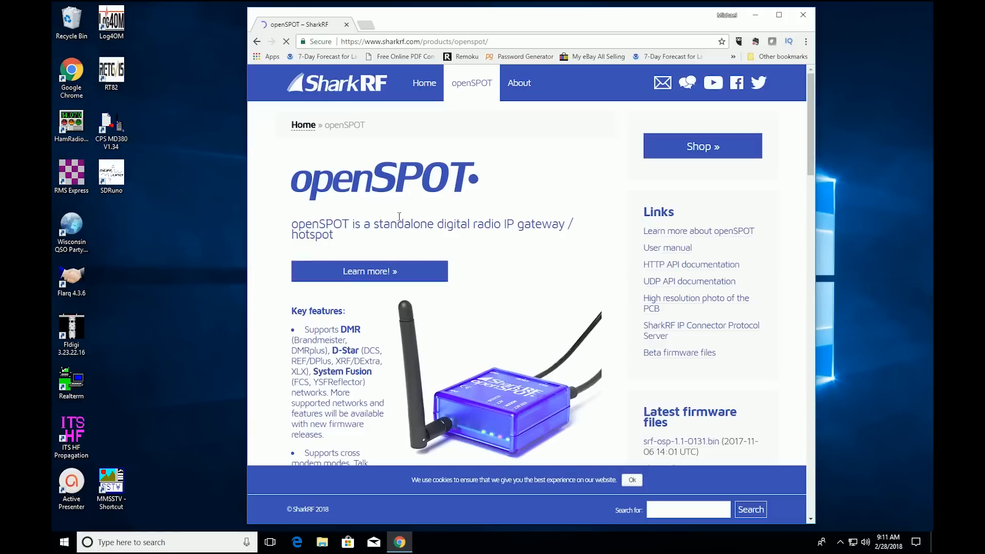
{"action": "scroll", "scroll_direction": "down", "scroll_amount": 3}
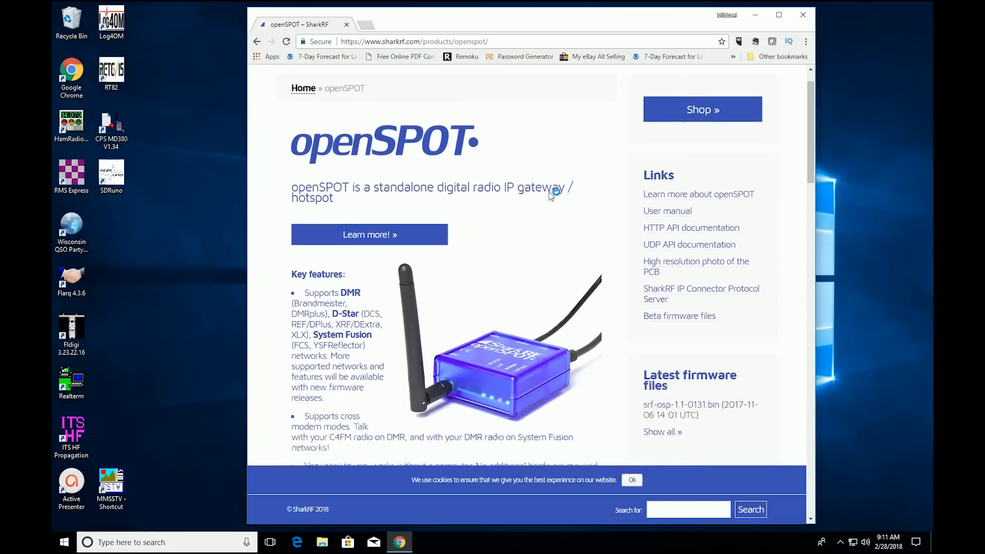